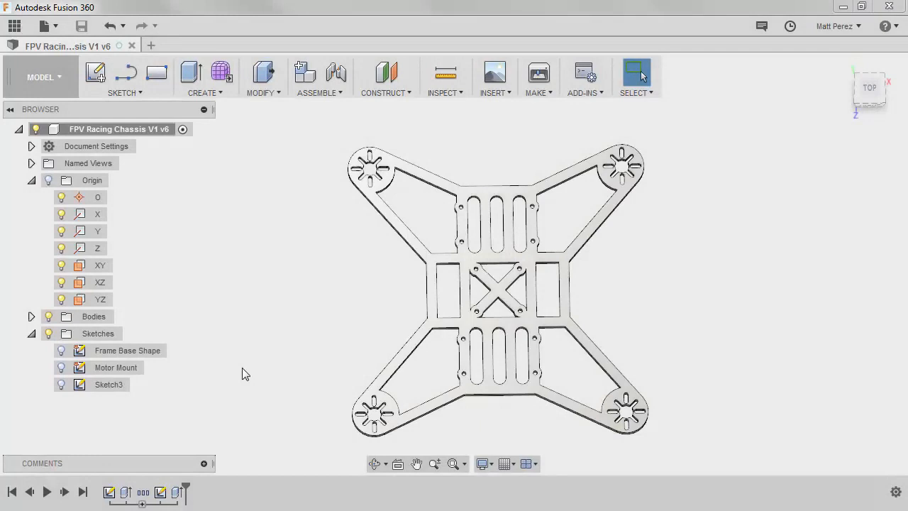
- Rename Sketch3 in the Browser to 'Frame Cutouts'
click(109, 384)
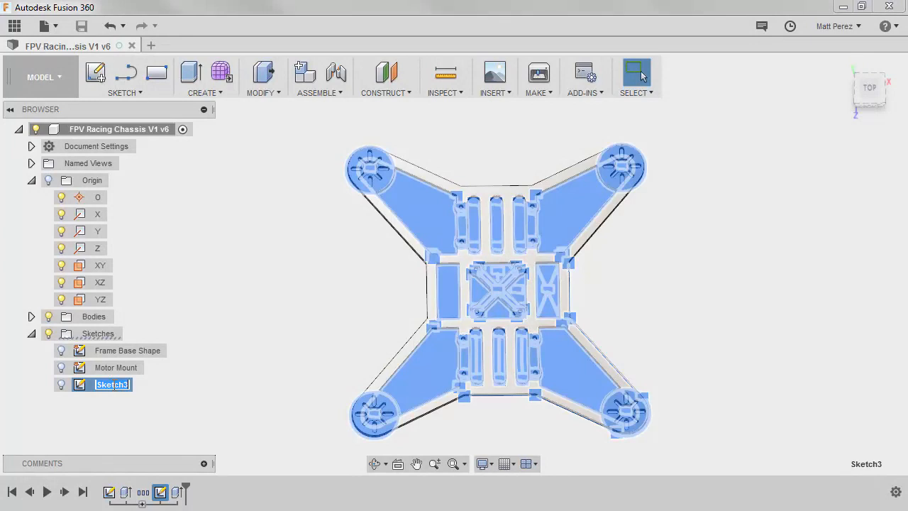
text(F)
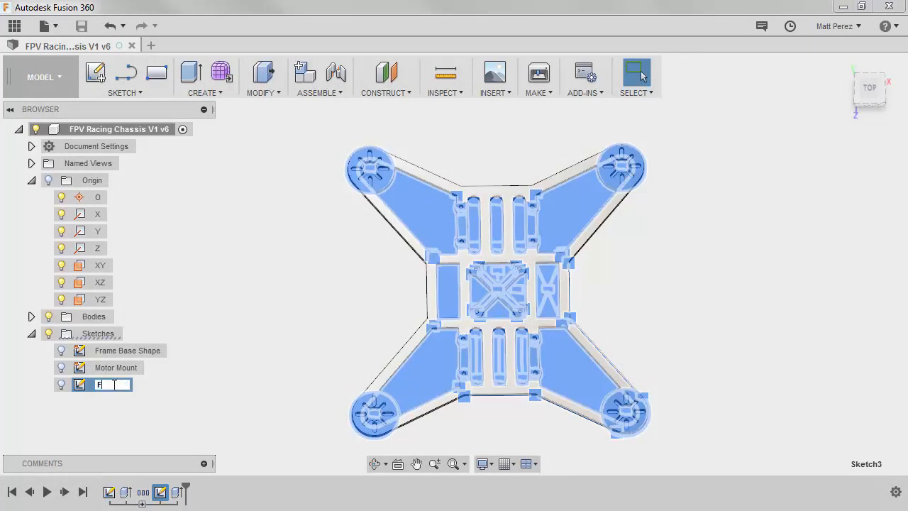
text(Frame Cutouts)
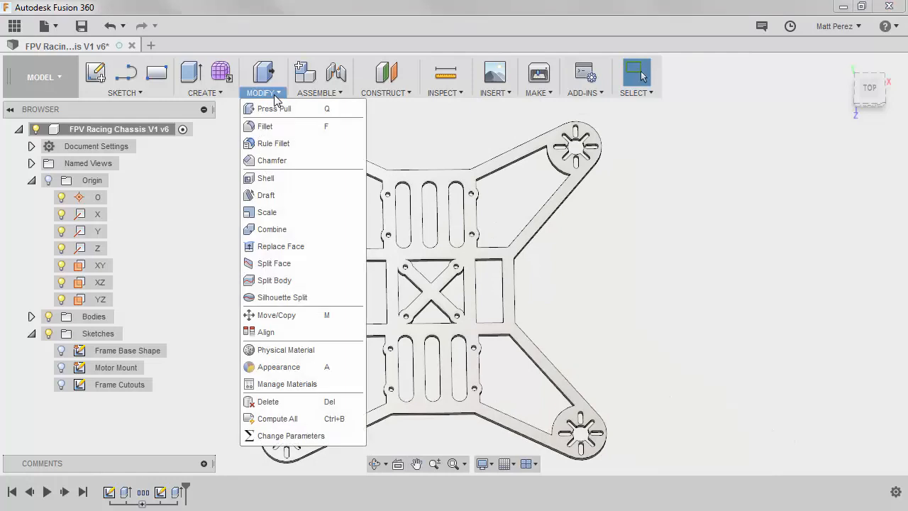
- Start a rule fillet on Extrude3 with 2 mm radius and All Fillets topology
click(274, 143)
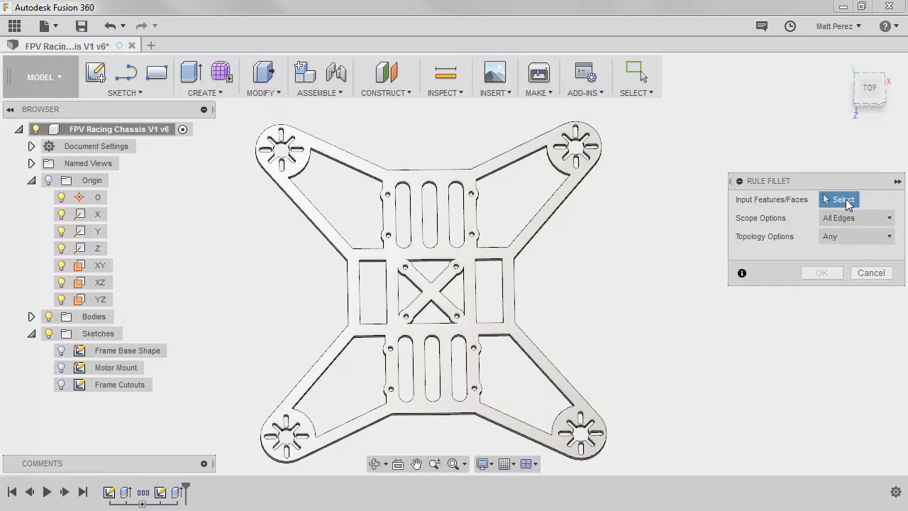
mouse_move(275, 367)
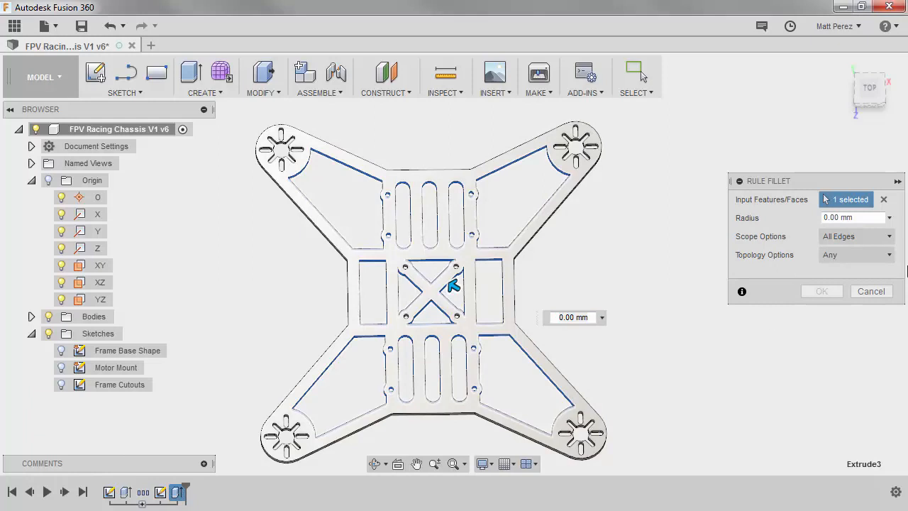
text(2)
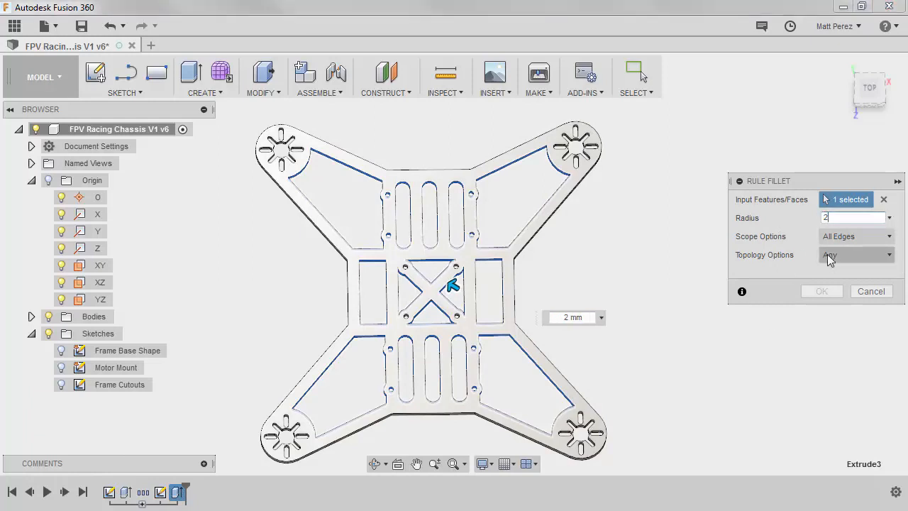
click(856, 255)
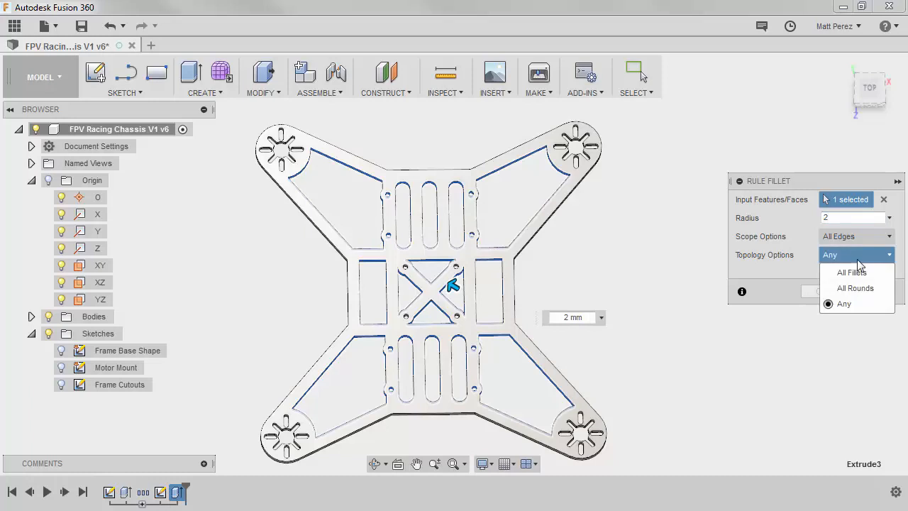
click(851, 271)
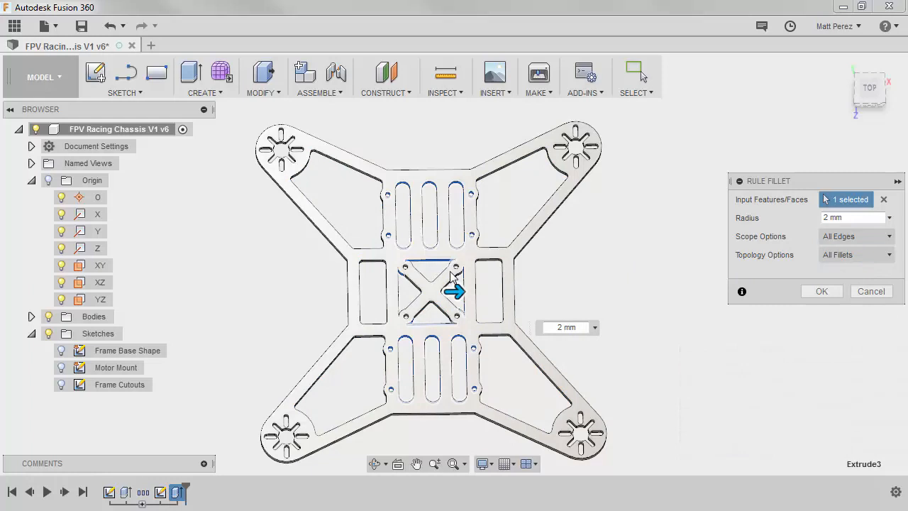
mouse_move(633, 405)
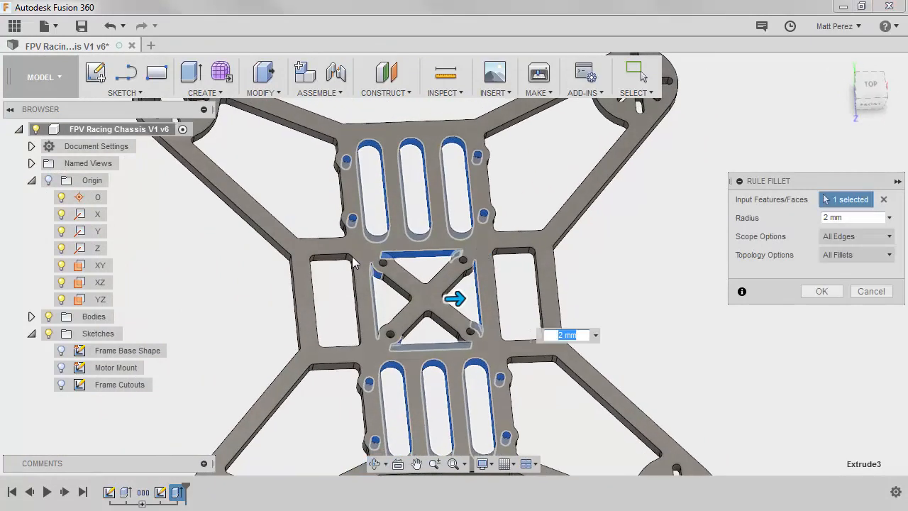
mouse_move(283, 254)
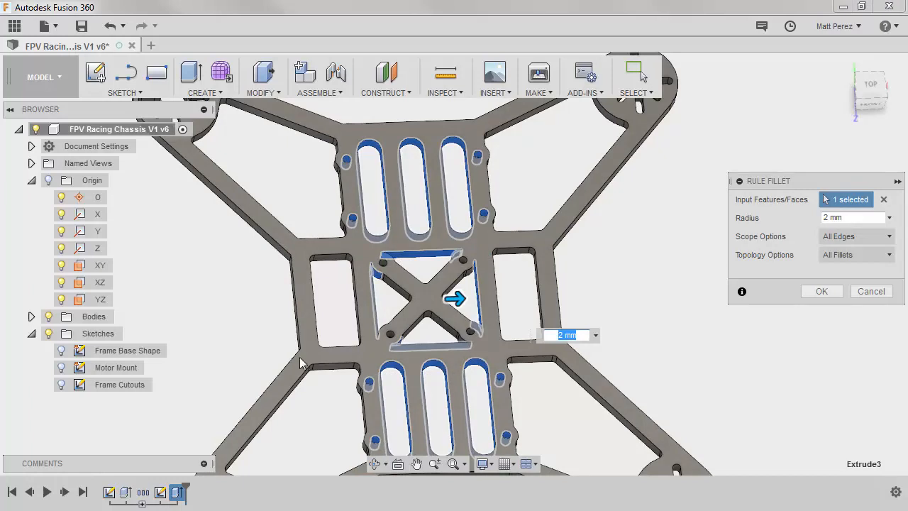
mouse_move(308, 359)
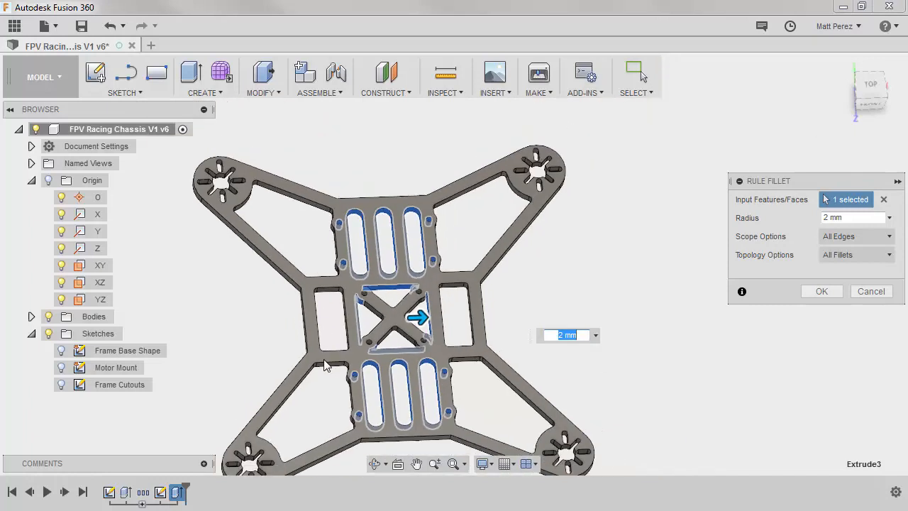
mouse_move(127, 492)
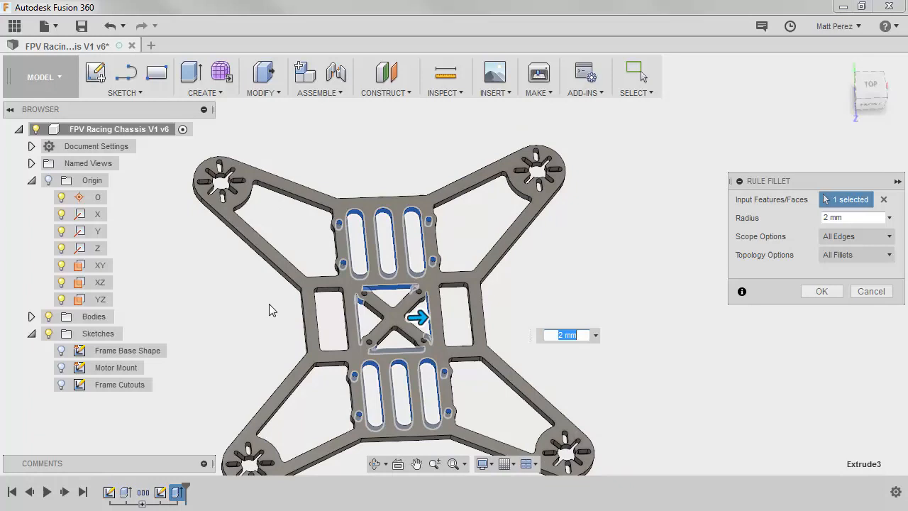
mouse_move(290, 371)
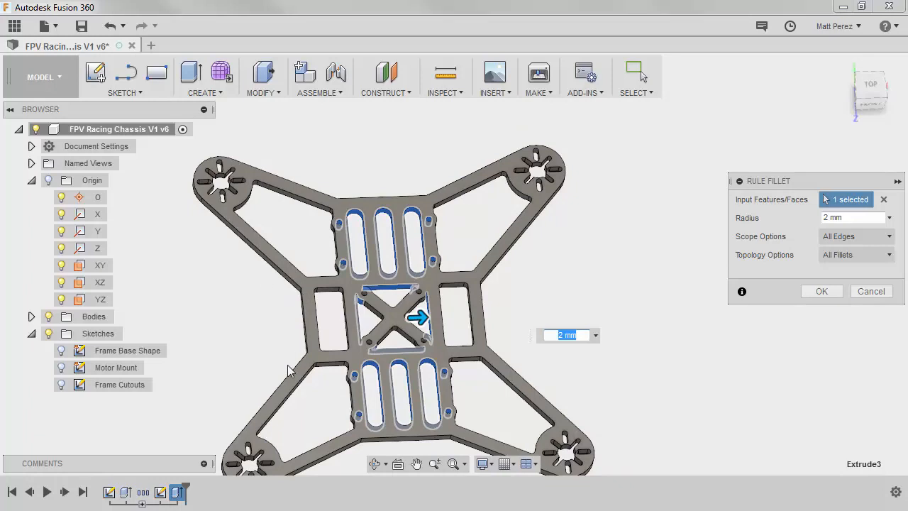
mouse_move(286, 369)
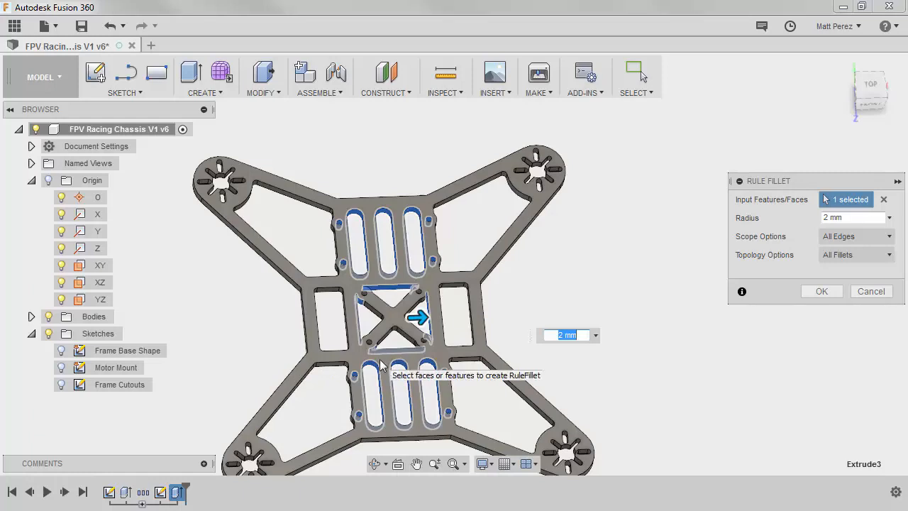
mouse_move(429, 273)
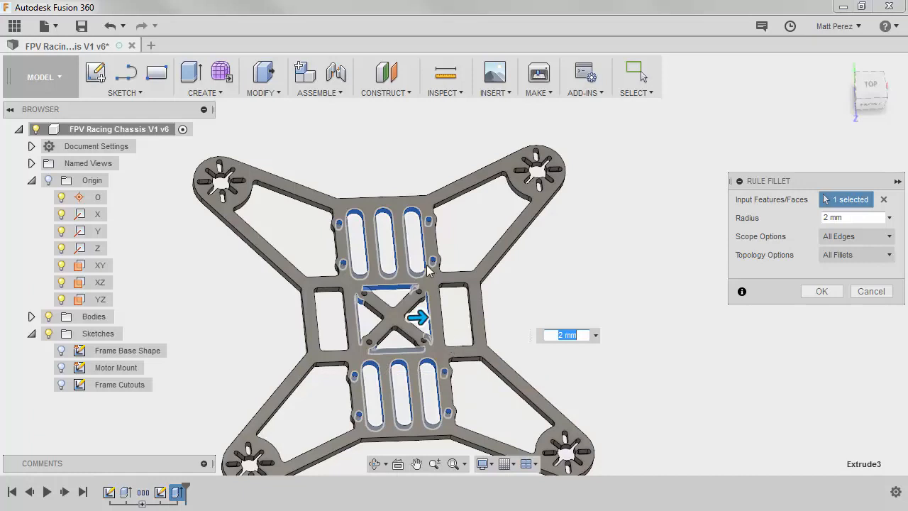
mouse_move(415, 224)
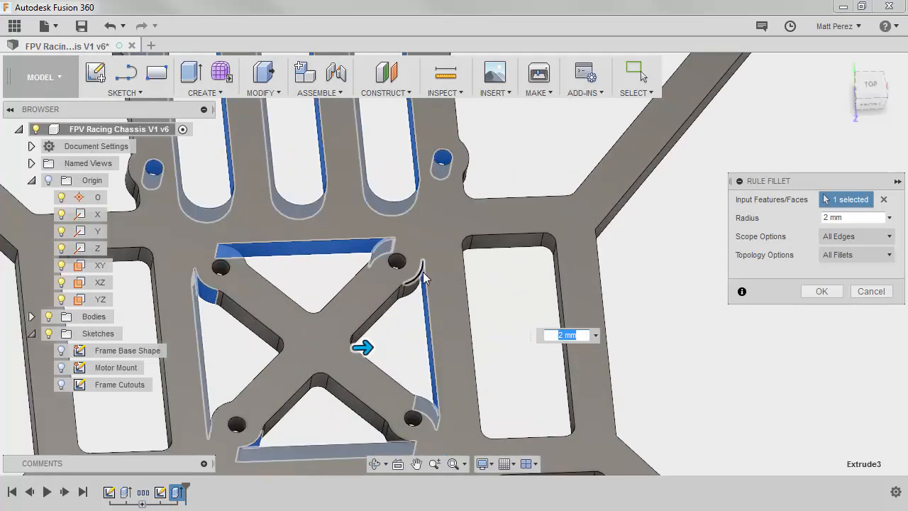
click(822, 291)
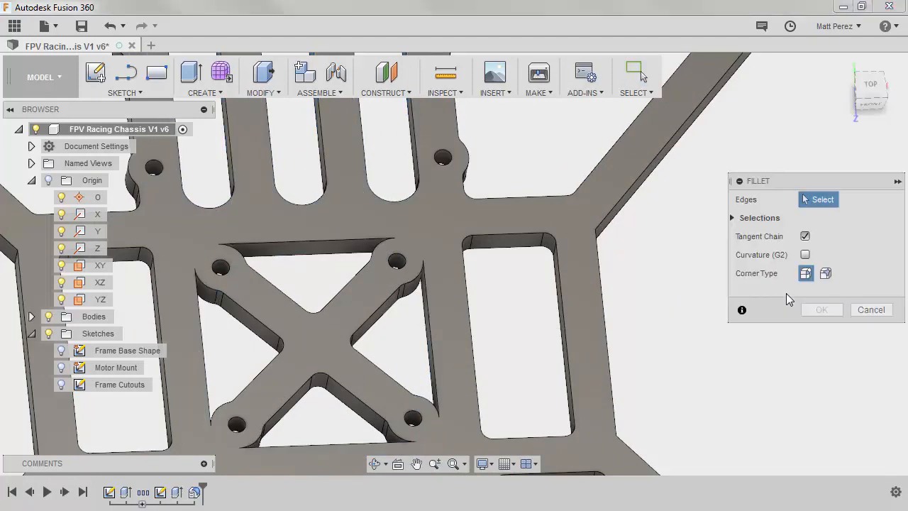
mouse_move(407, 229)
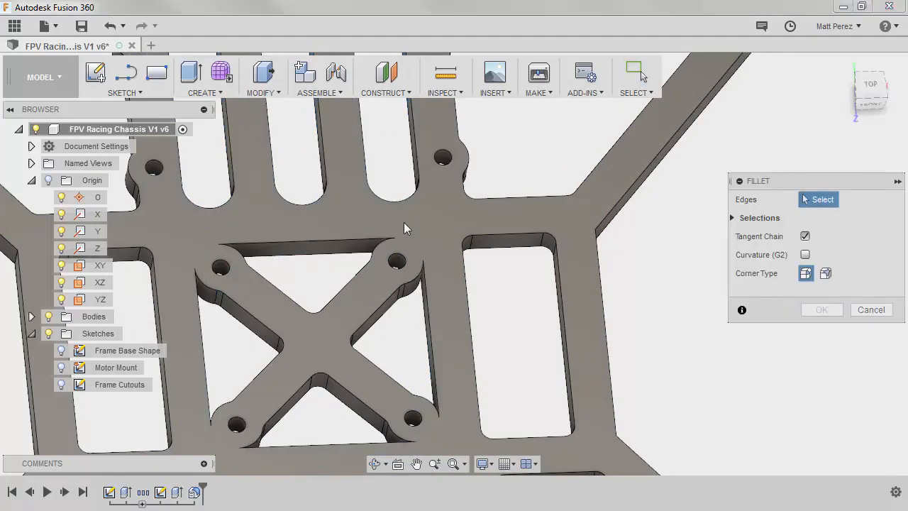
- Select the central X cutout's inner corner edges and enter a 2 mm fillet radius
click(406, 241)
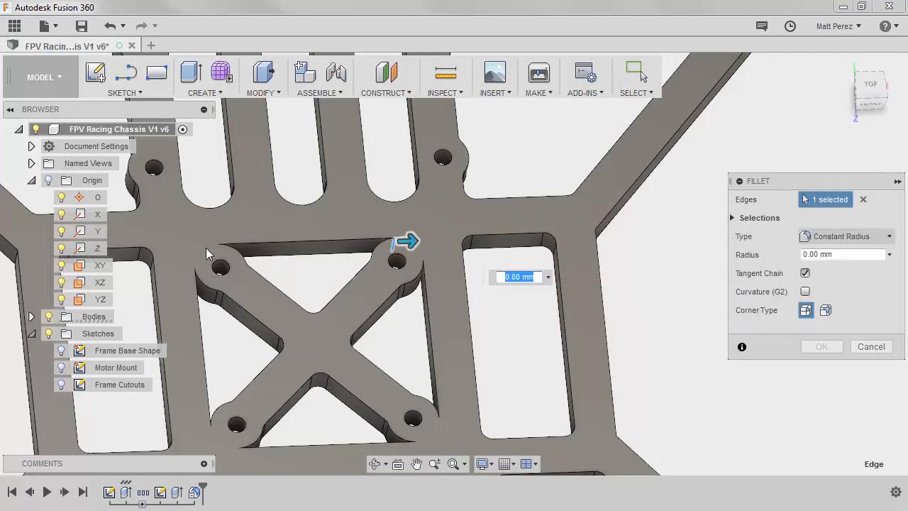
click(229, 250)
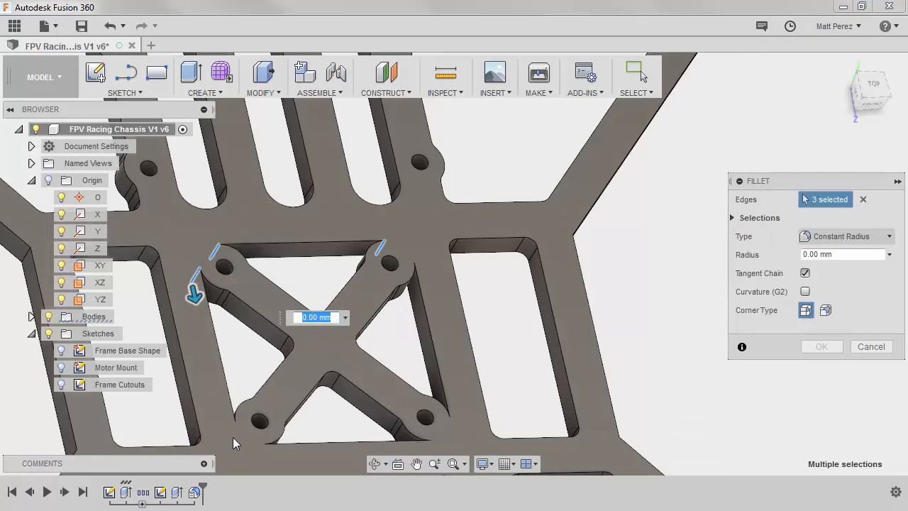
click(260, 456)
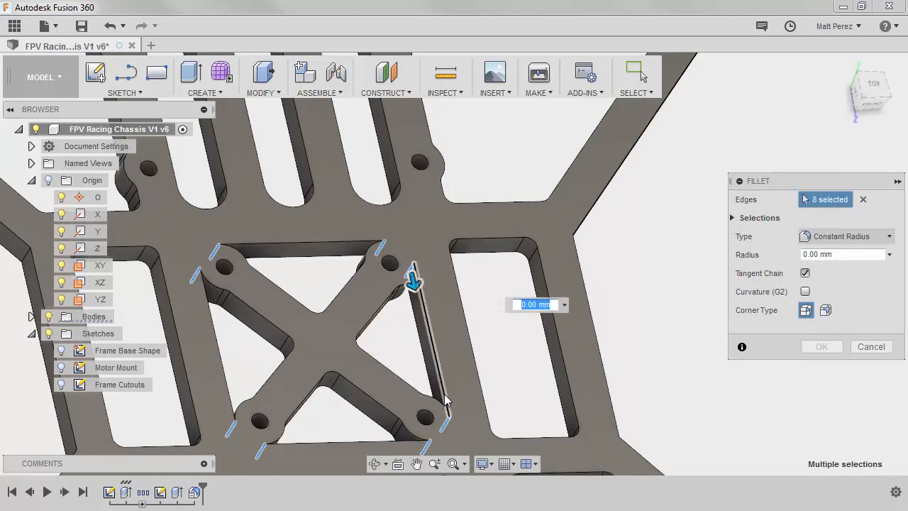
click(841, 254)
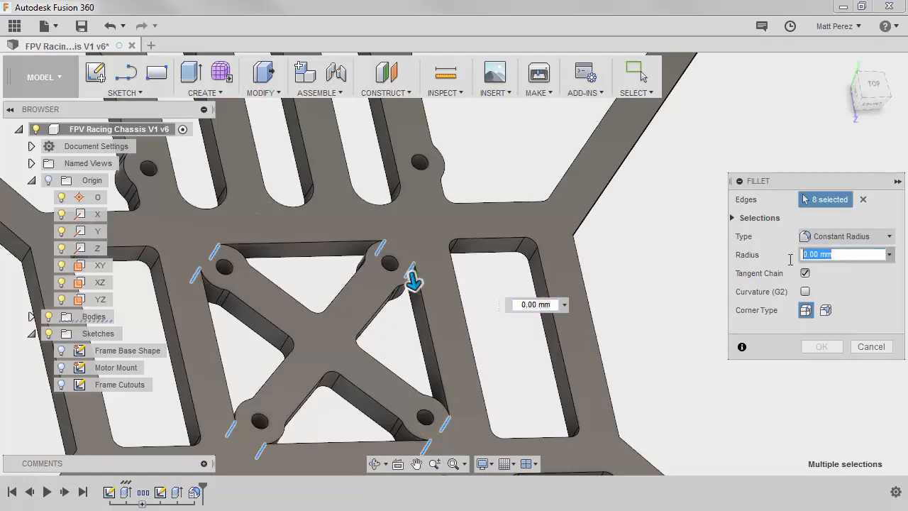
text(2)
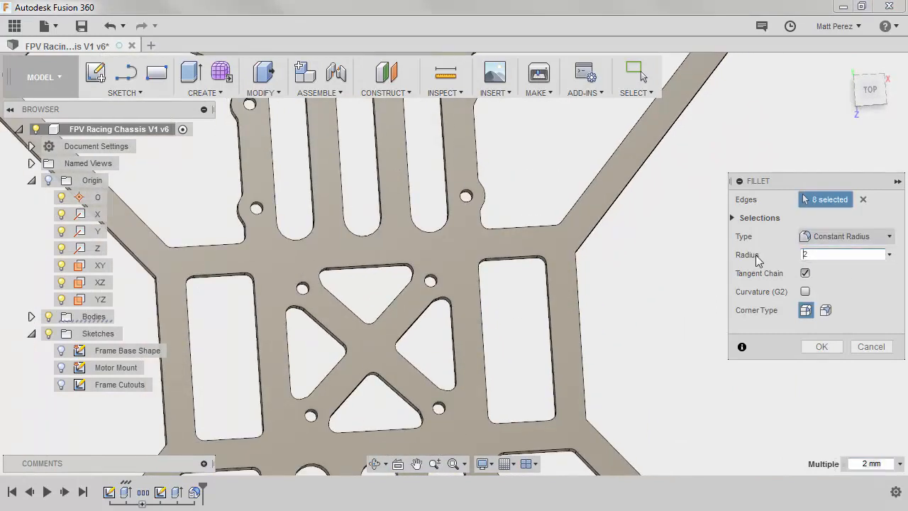
- Enter 1 in the new fillet for the arm-to-body inner corners
text(1)
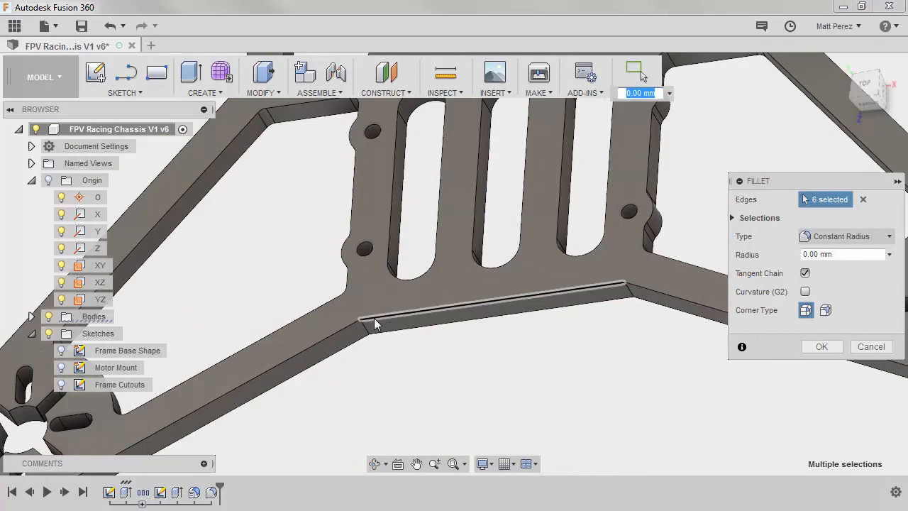
- Add another arm-to-body inner corner edge to the pending fillet
click(630, 292)
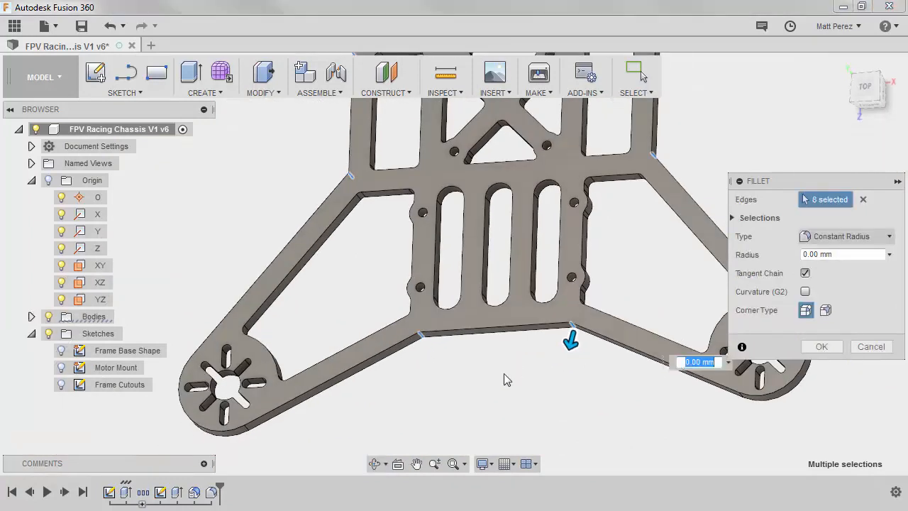
mouse_move(497, 381)
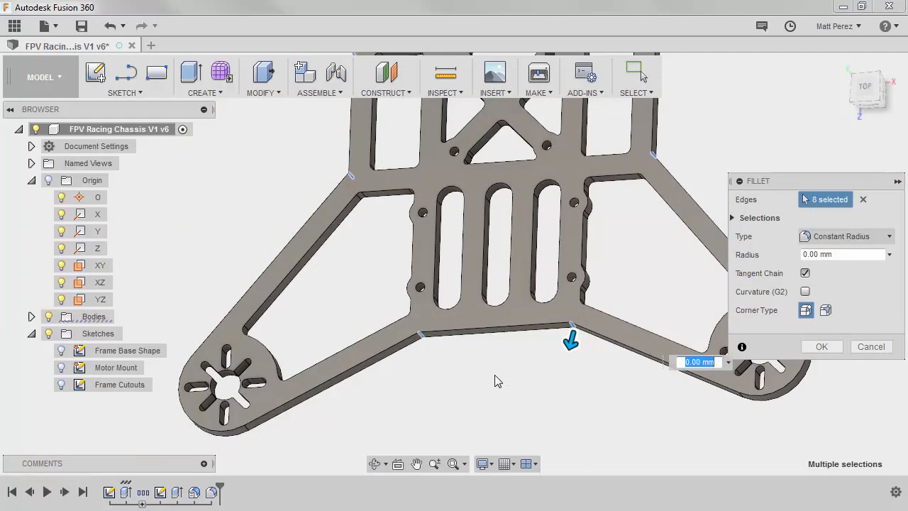
mouse_move(605, 355)
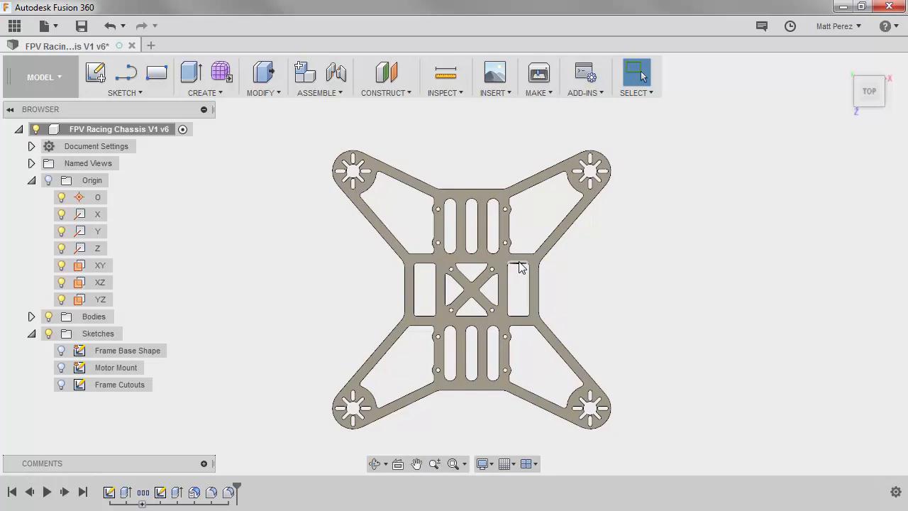
mouse_move(369, 188)
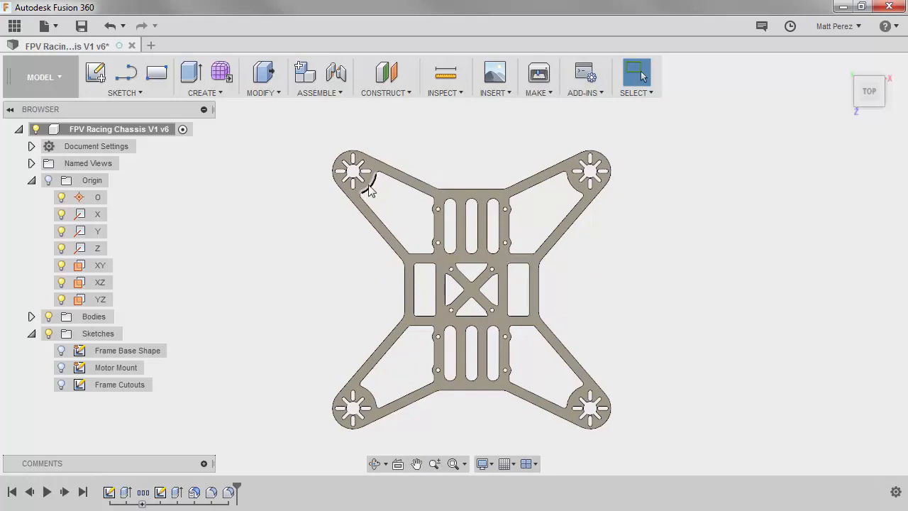
mouse_move(408, 221)
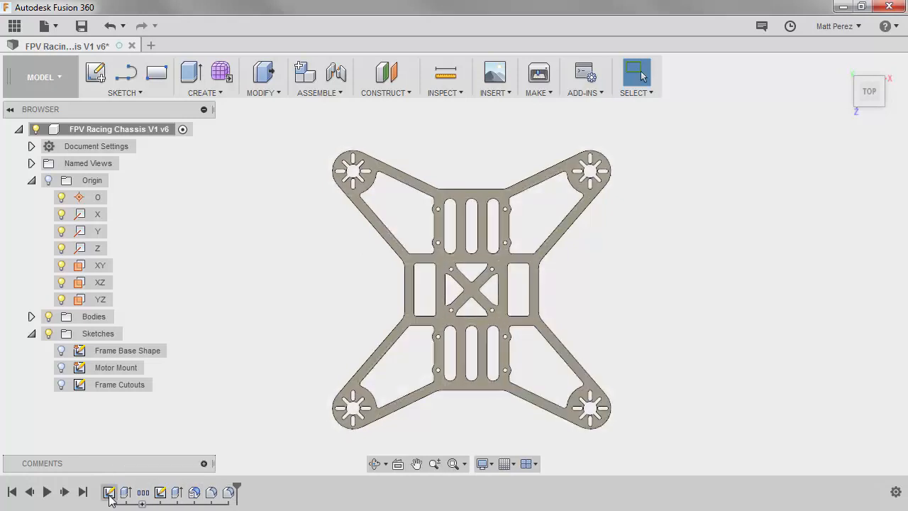
click(130, 350)
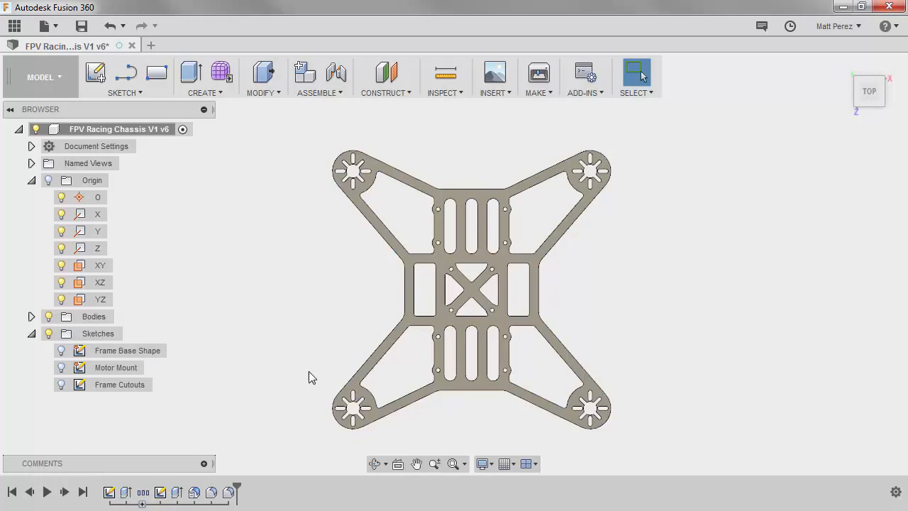
mouse_move(269, 367)
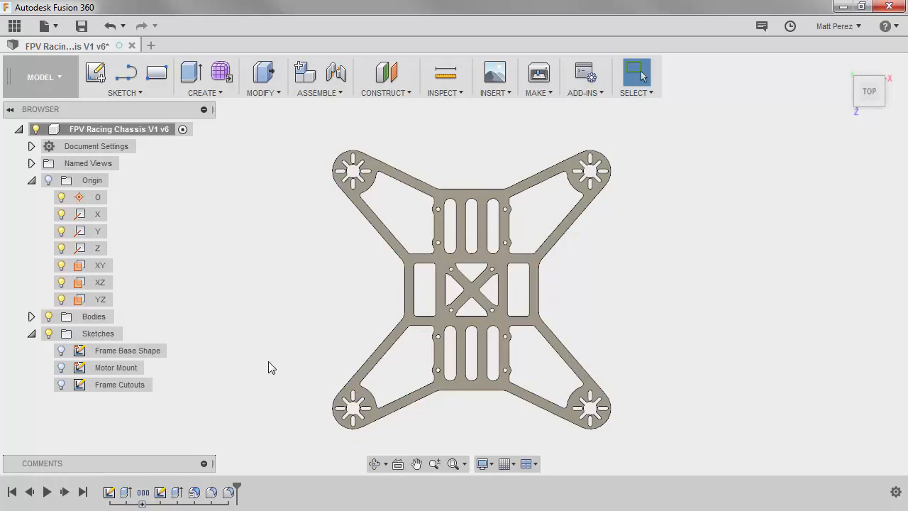
- Save the chassis as a new version with the description 'User Saved'
click(81, 26)
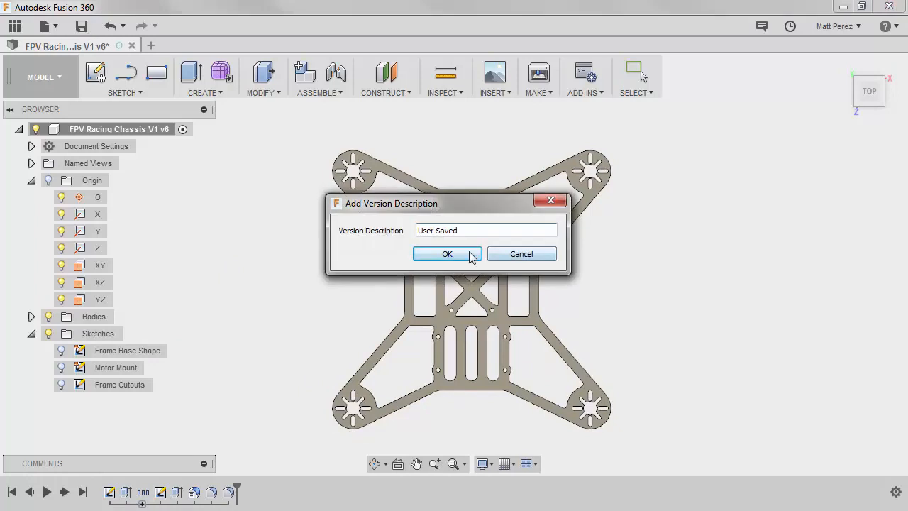
click(447, 254)
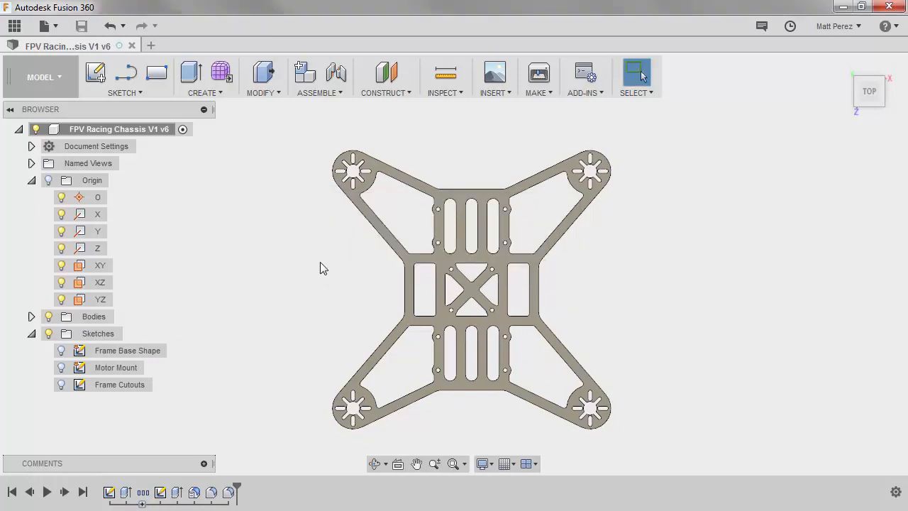